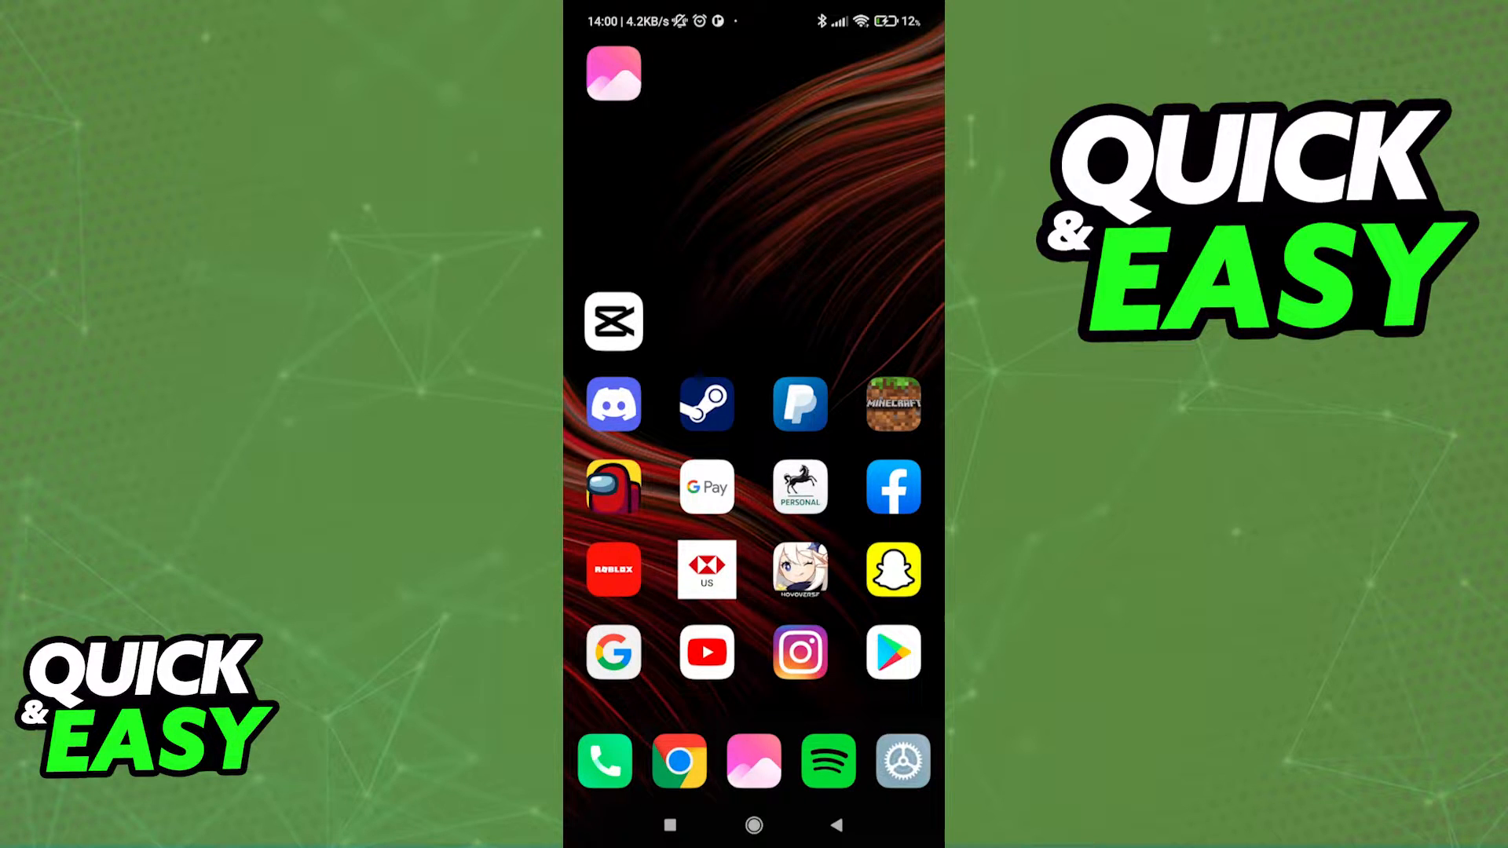
Launch CapCut and close the template search page to land on the Edit home.
{"action": "left_click", "coordinate": [613, 322]}
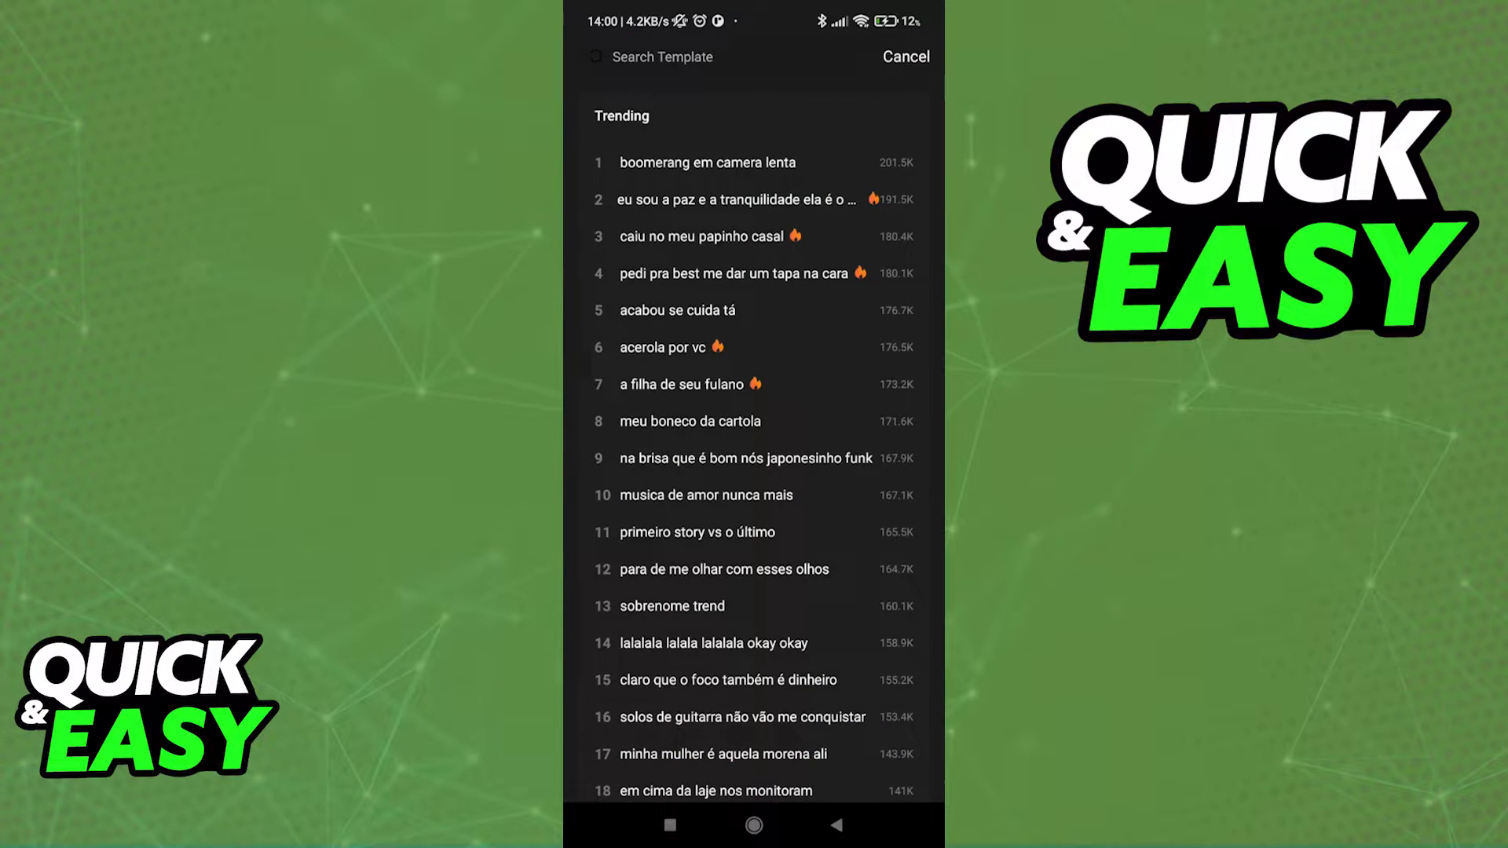
{"action": "left_click", "coordinate": [905, 56]}
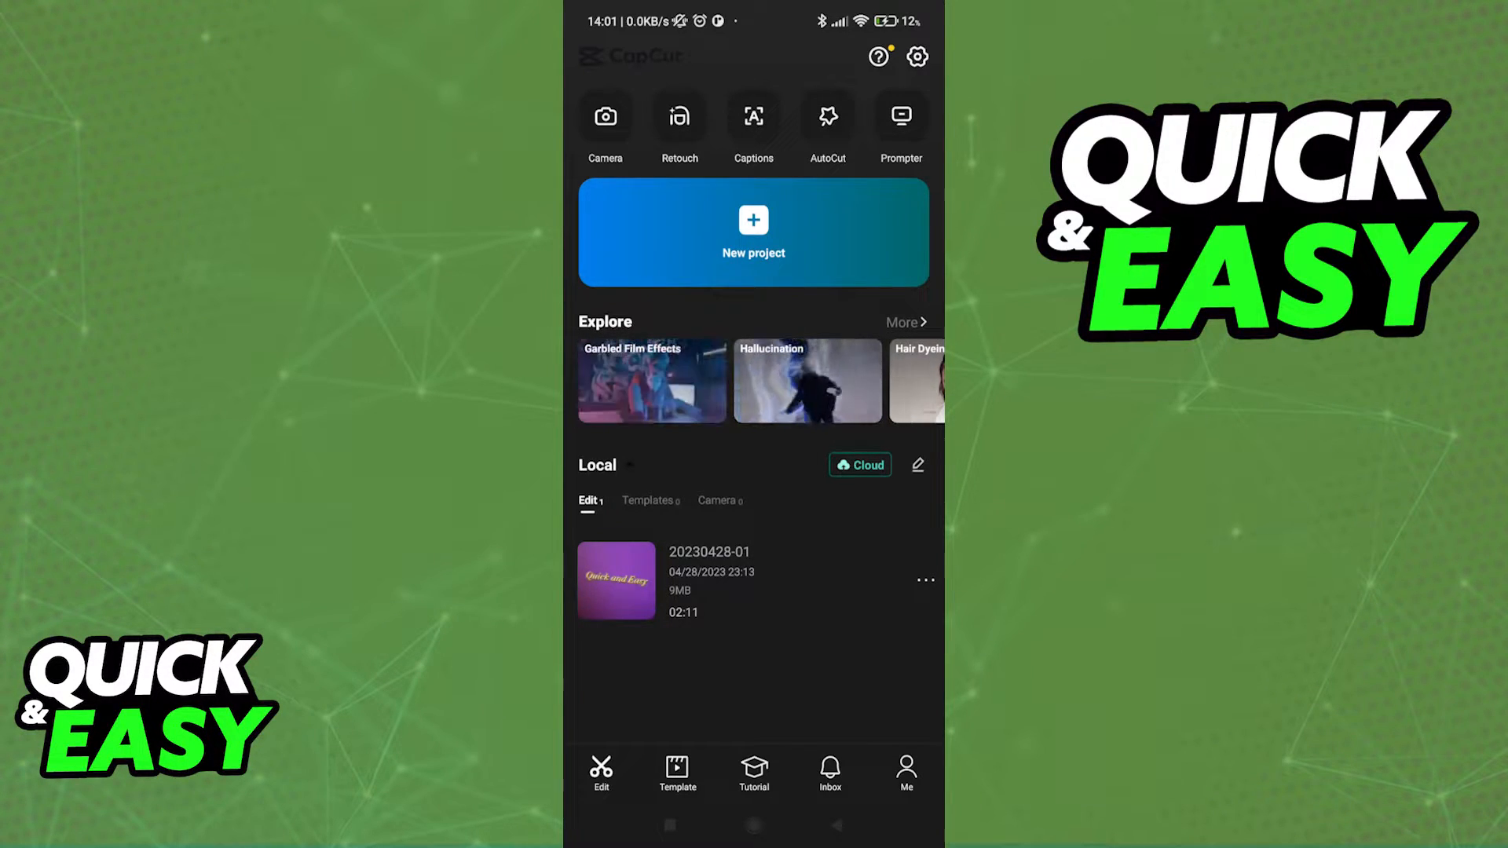
Switch to the Template feed and activate its search field.
{"action": "left_click", "coordinate": [677, 774]}
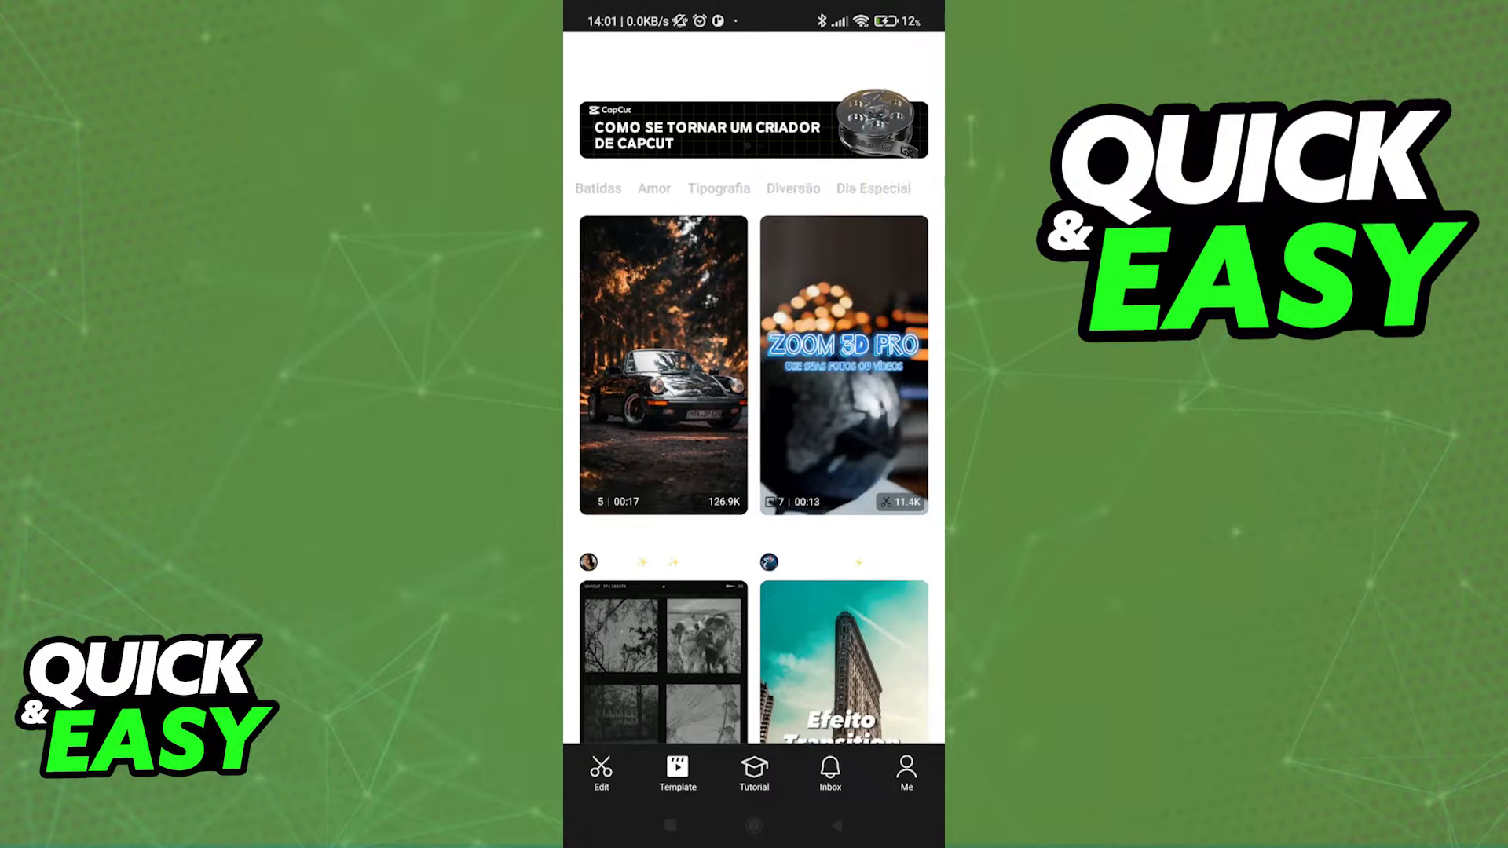
{"action": "left_click", "coordinate": [845, 189]}
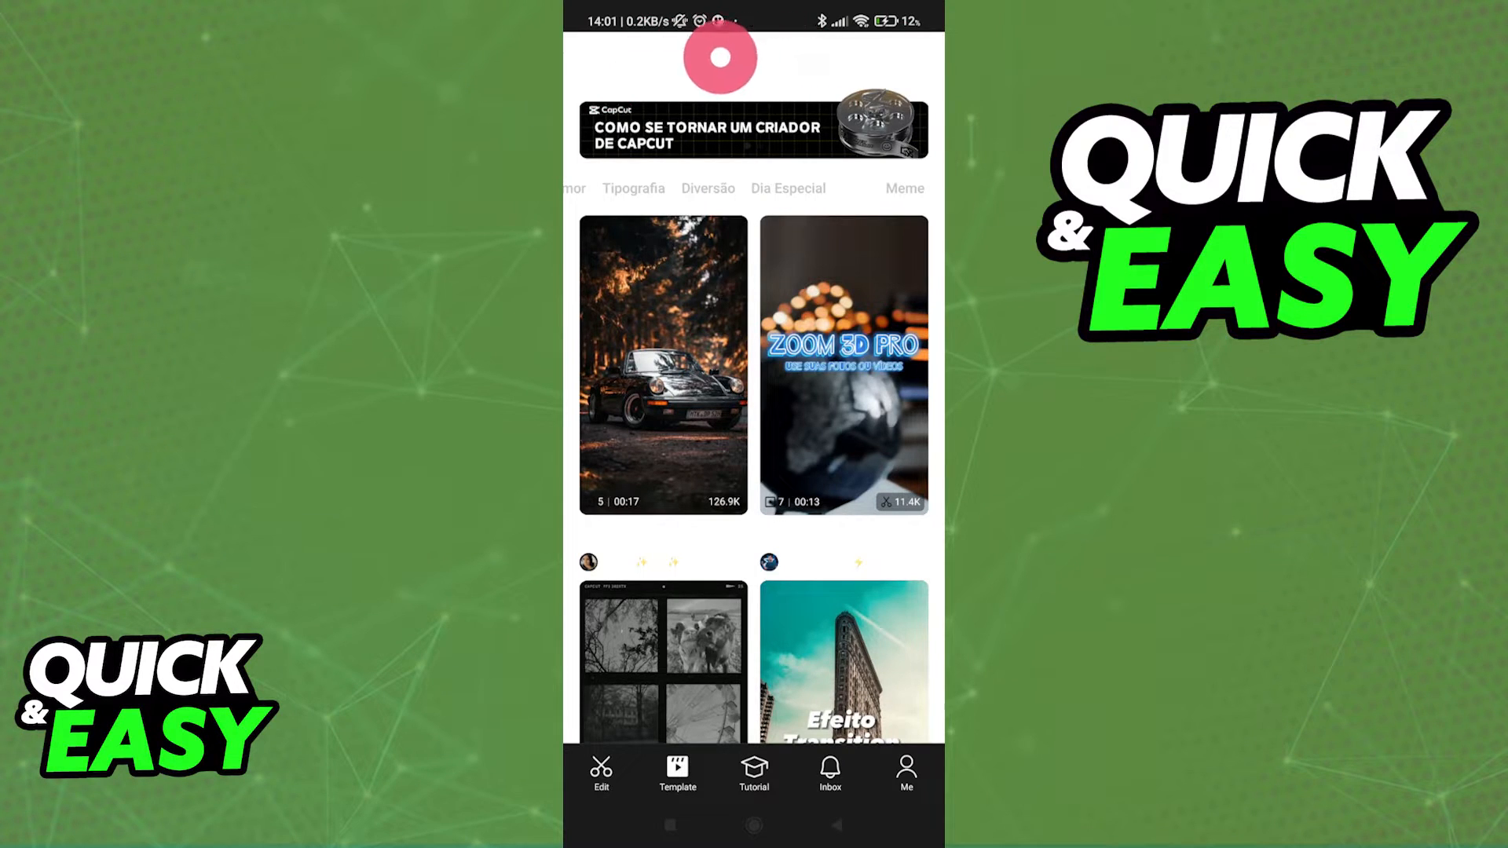
{"action": "left_click", "coordinate": [659, 57]}
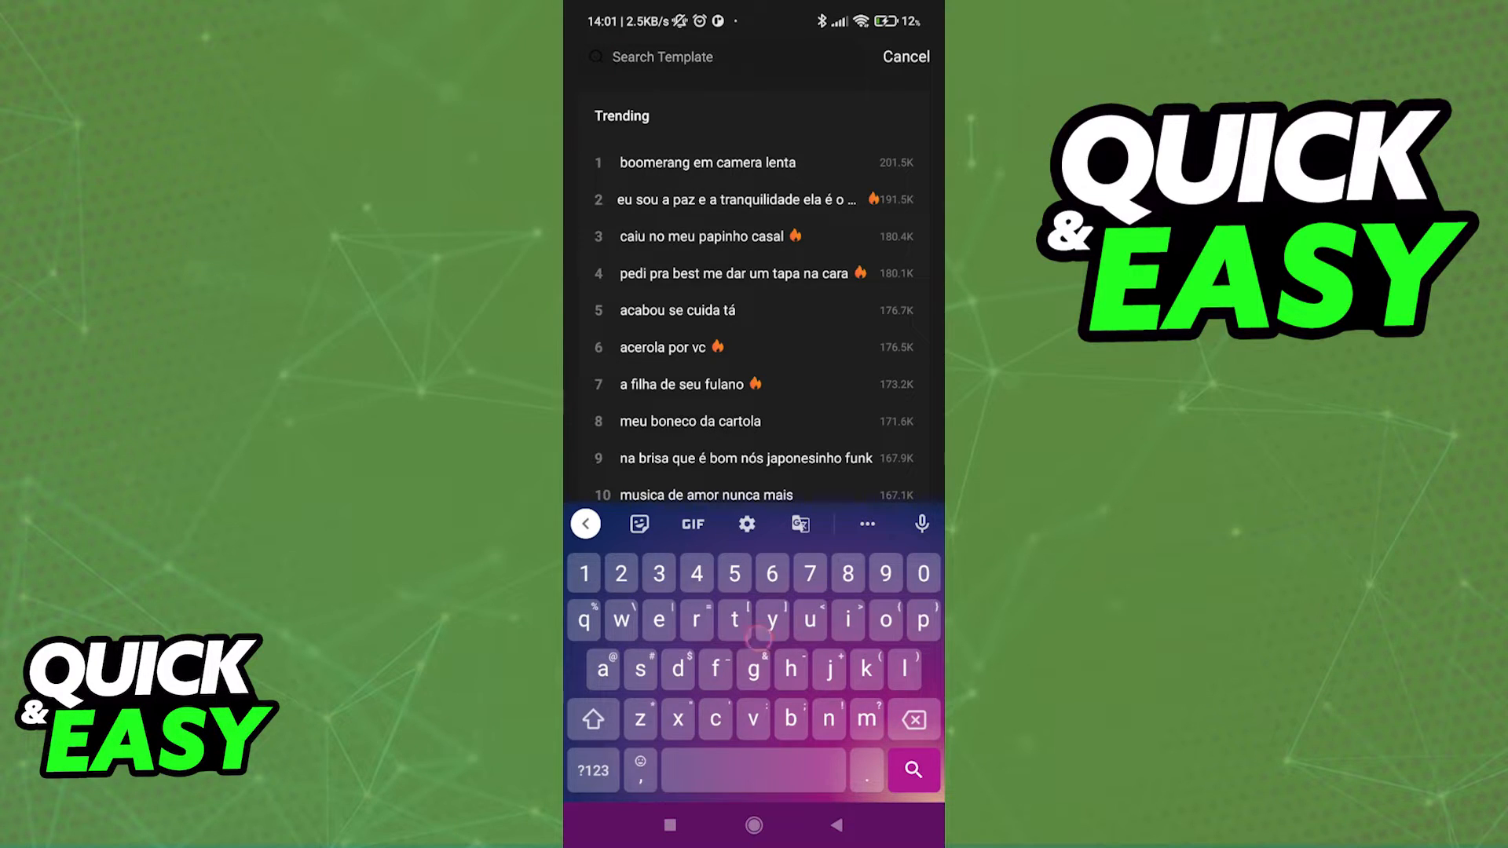
Search for 'template' and scroll through the matching template results.
{"action": "type", "text": "template"}
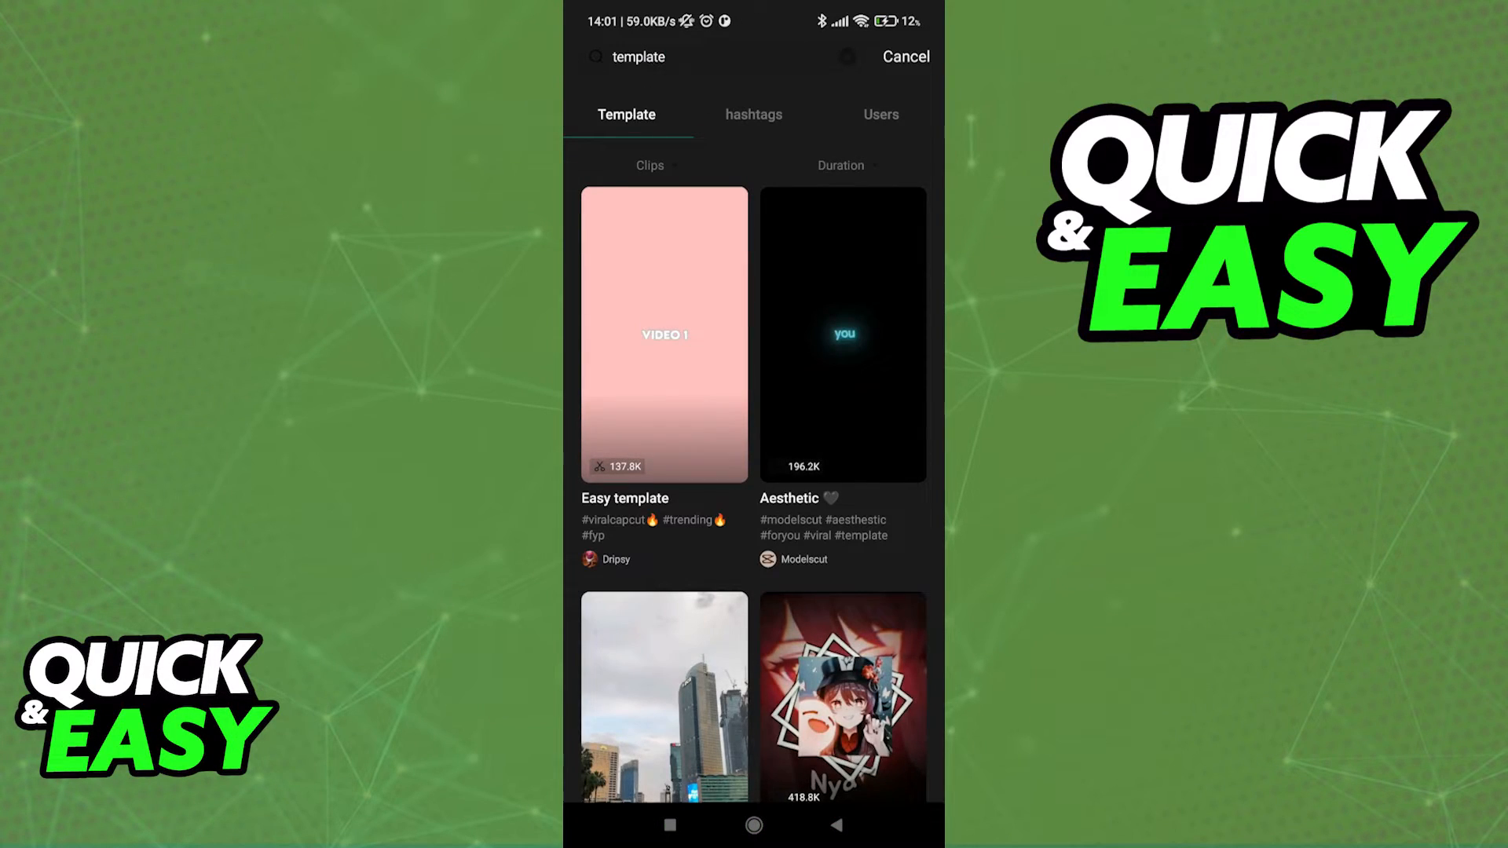
{"action": "scroll", "scroll_direction": "down", "scroll_amount": 3}
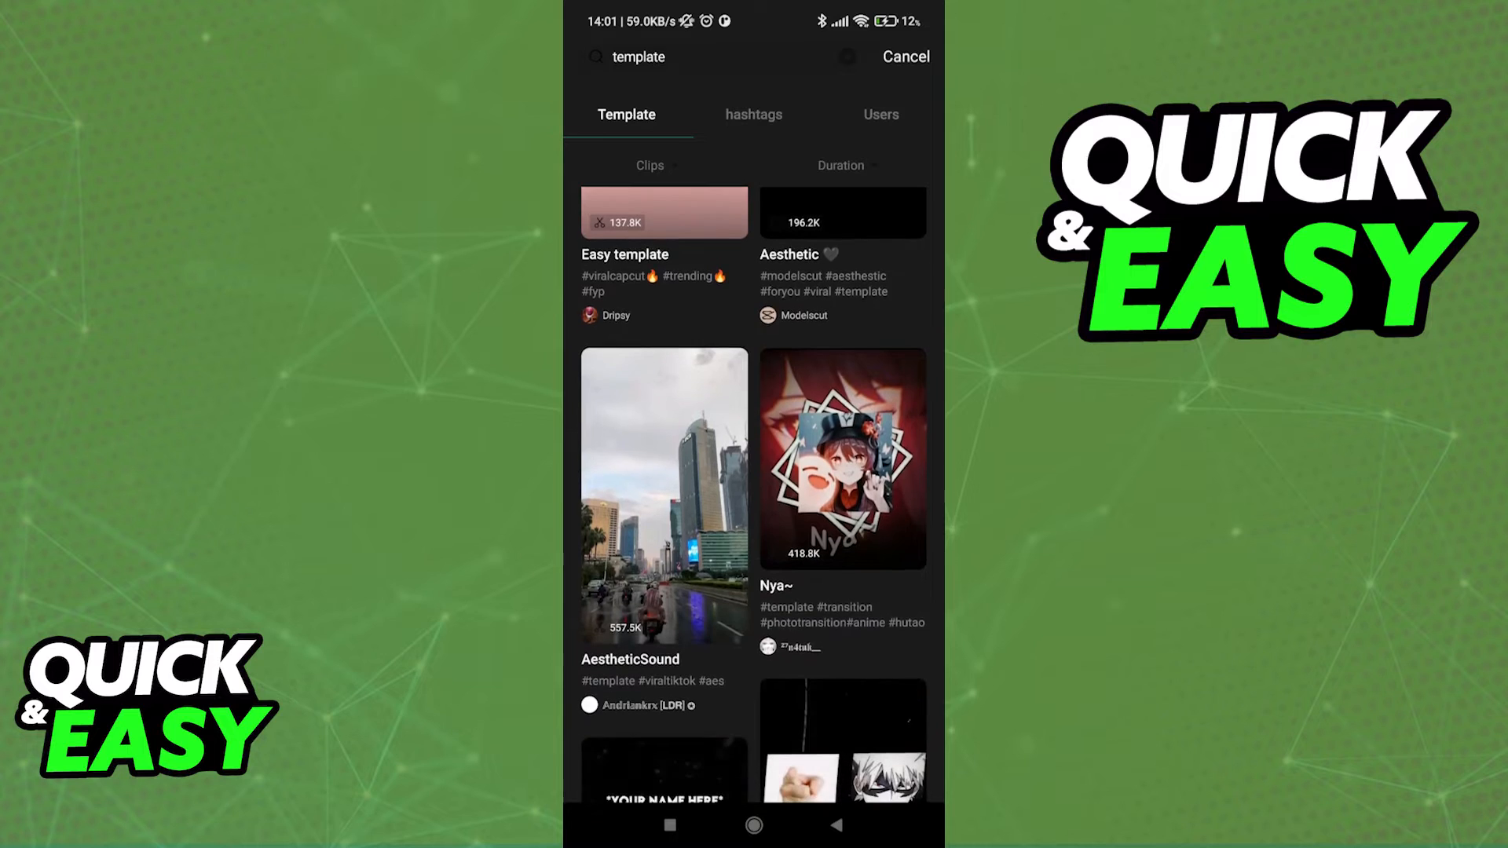
{"action": "scroll", "scroll_direction": "down", "scroll_amount": 3}
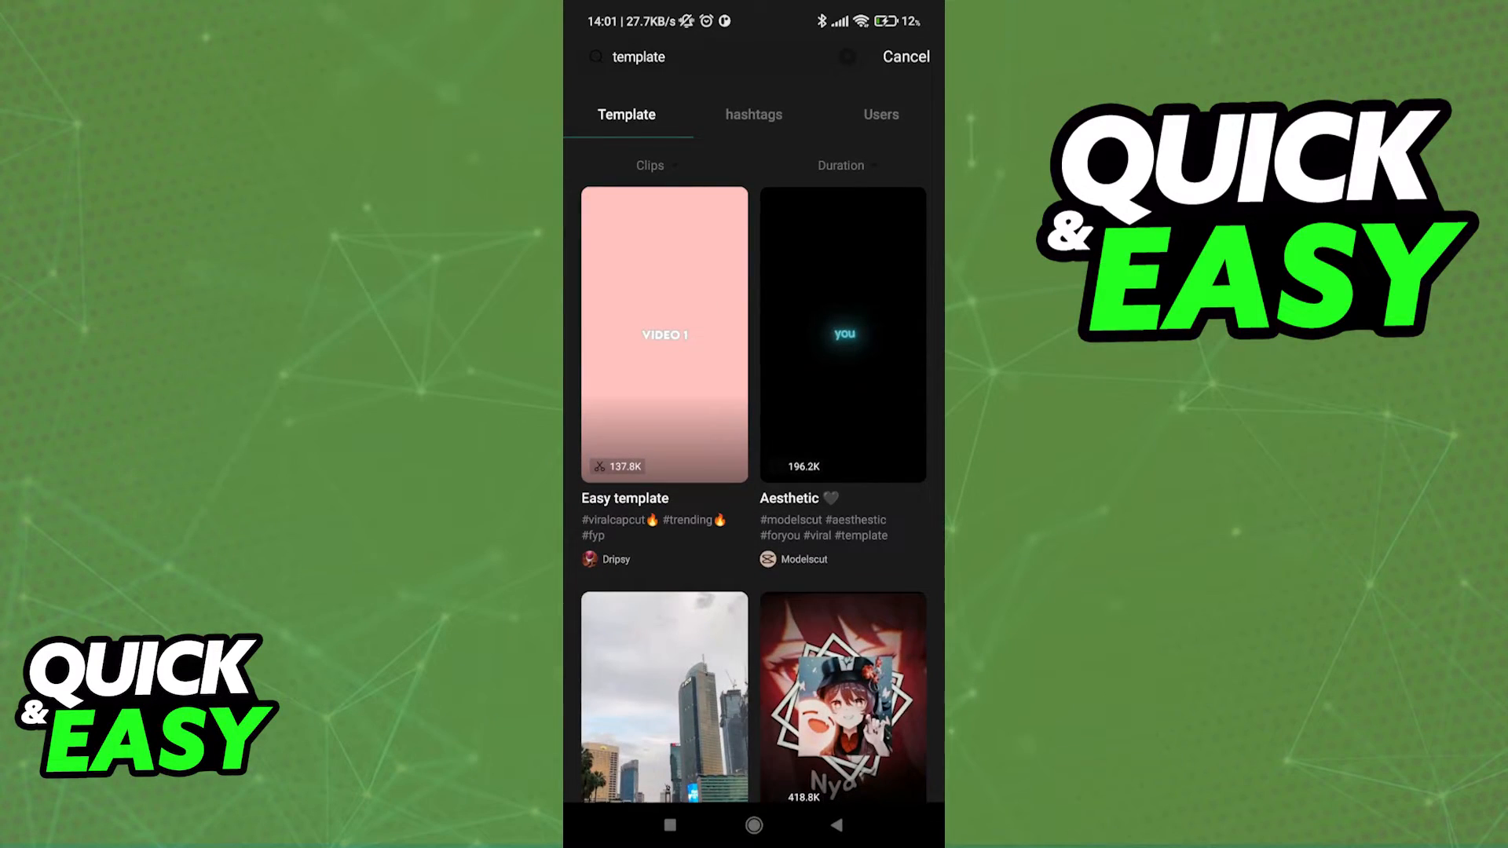
{"action": "left_click", "coordinate": [753, 115]}
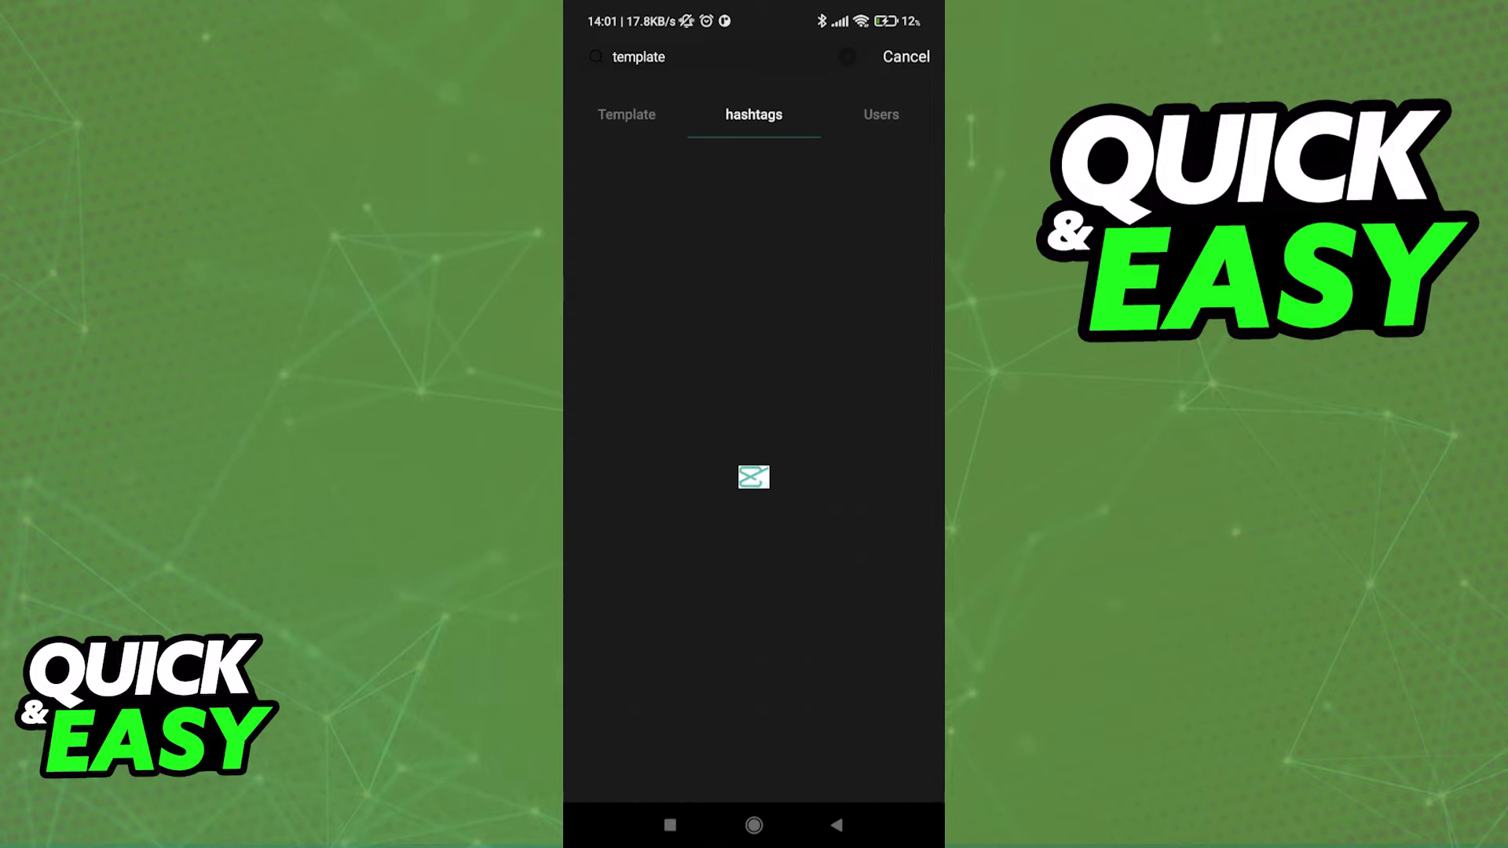
{"action": "left_click", "coordinate": [881, 114]}
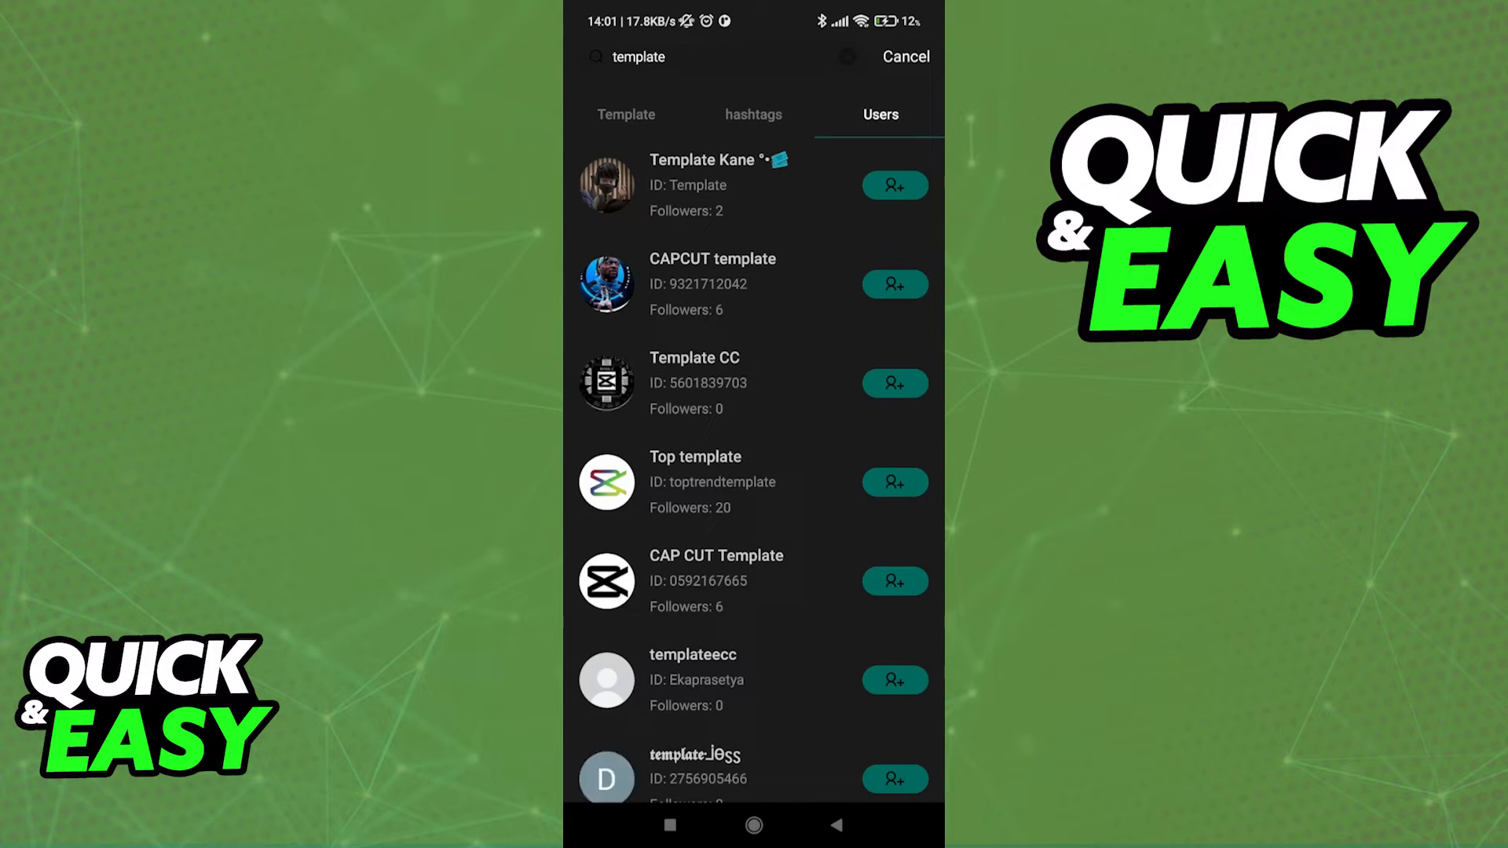
{"action": "scroll", "scroll_direction": "down", "scroll_amount": 3}
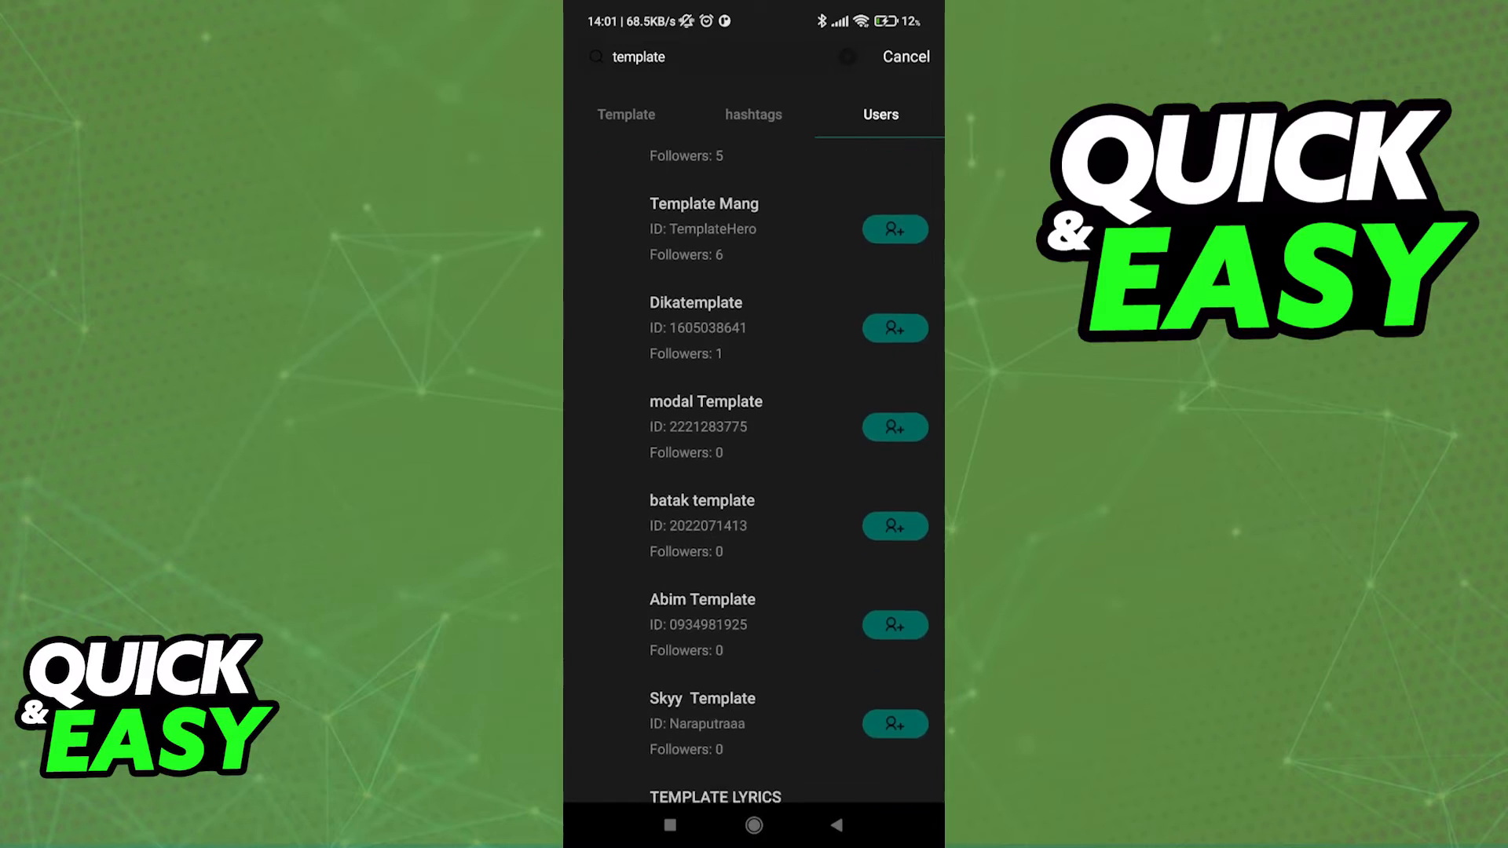
{"action": "left_click", "coordinate": [753, 115]}
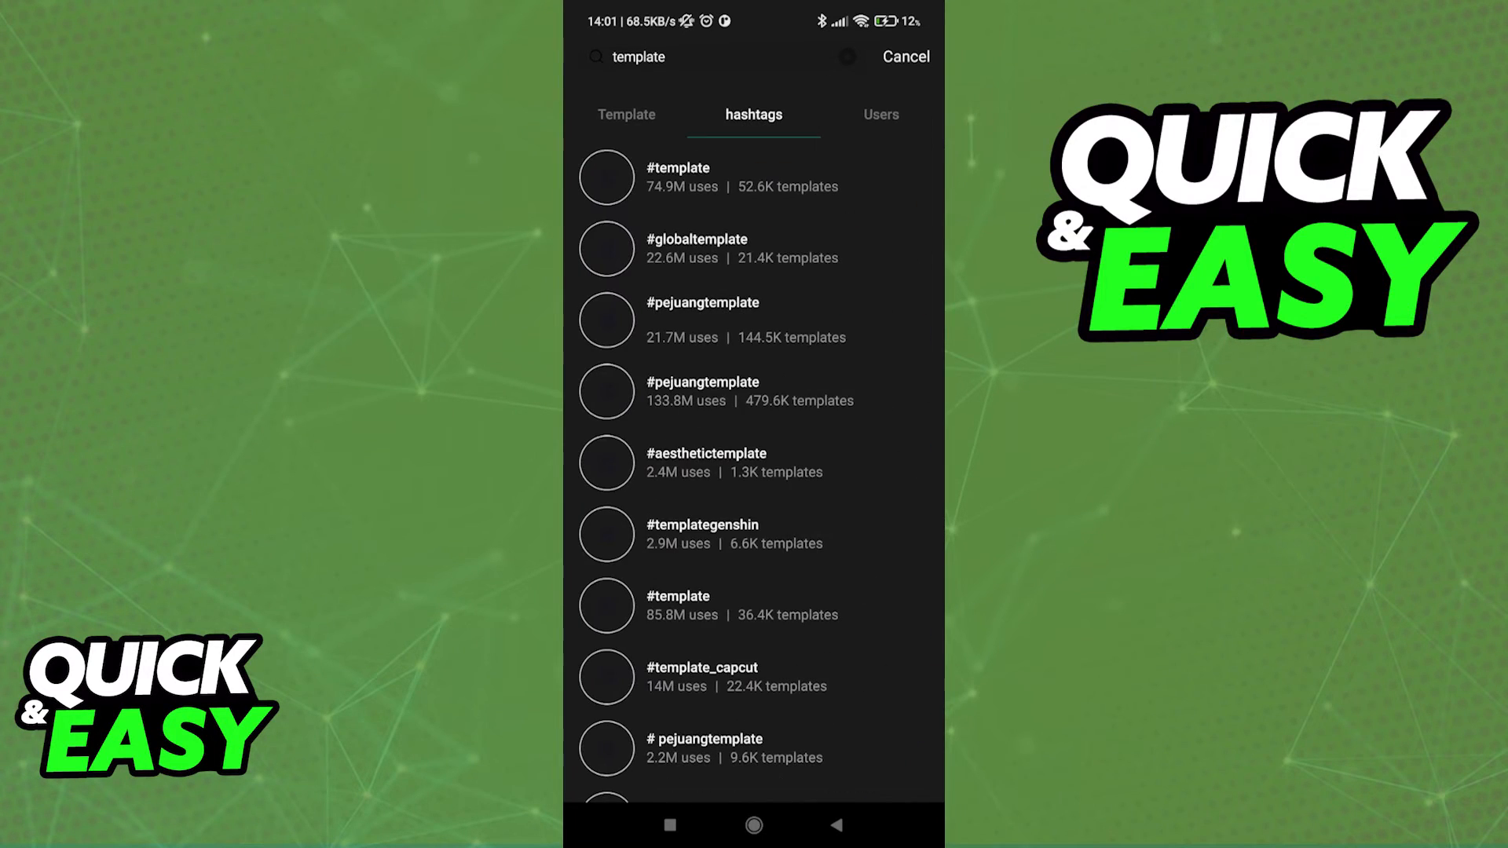
{"action": "left_click", "coordinate": [626, 113]}
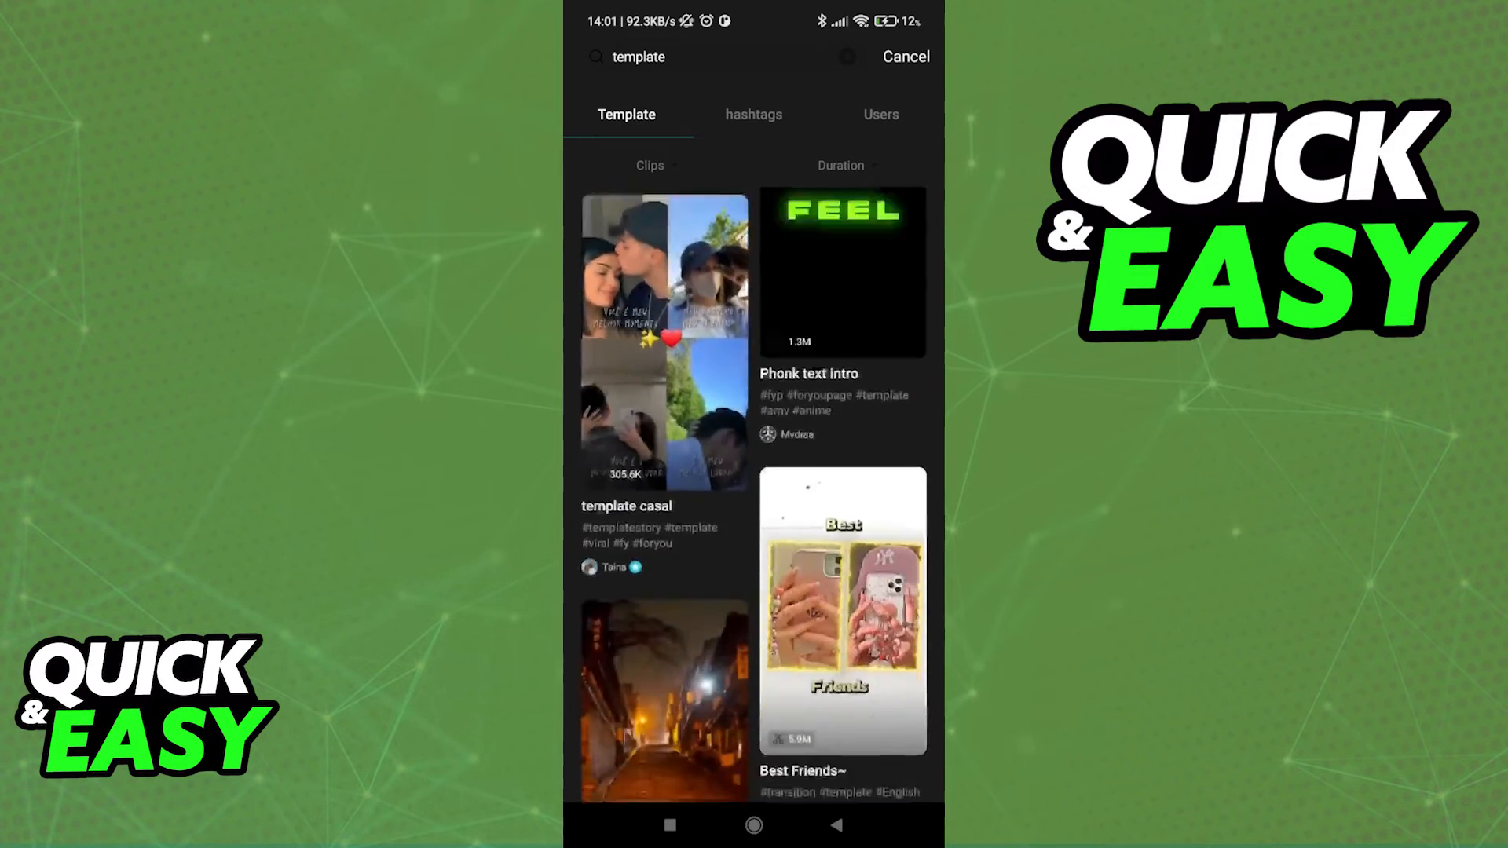
{"action": "scroll", "scroll_direction": "down", "scroll_amount": 3}
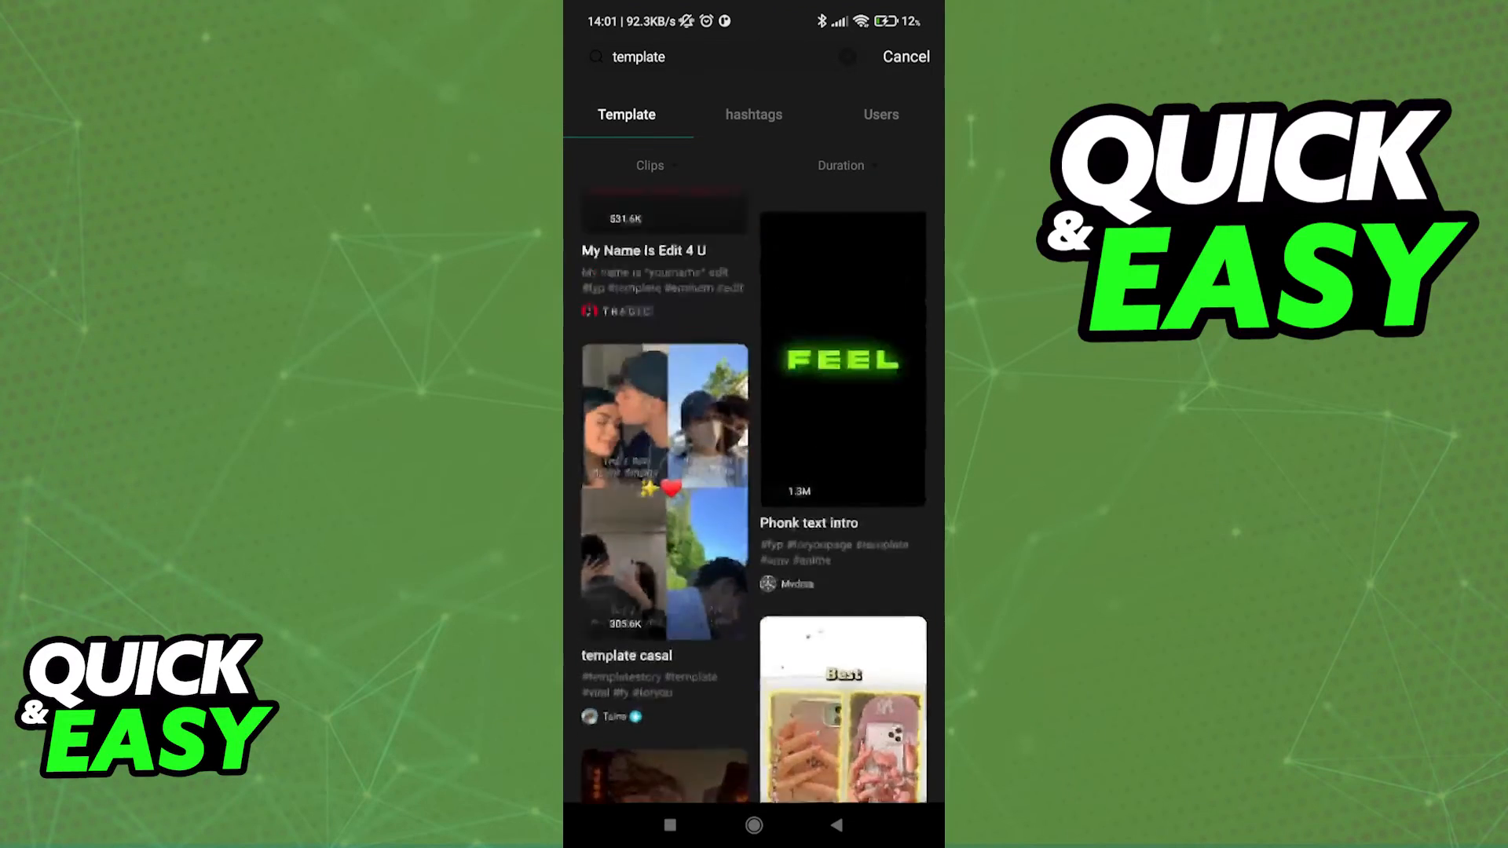
{"action": "left_click", "coordinate": [841, 360]}
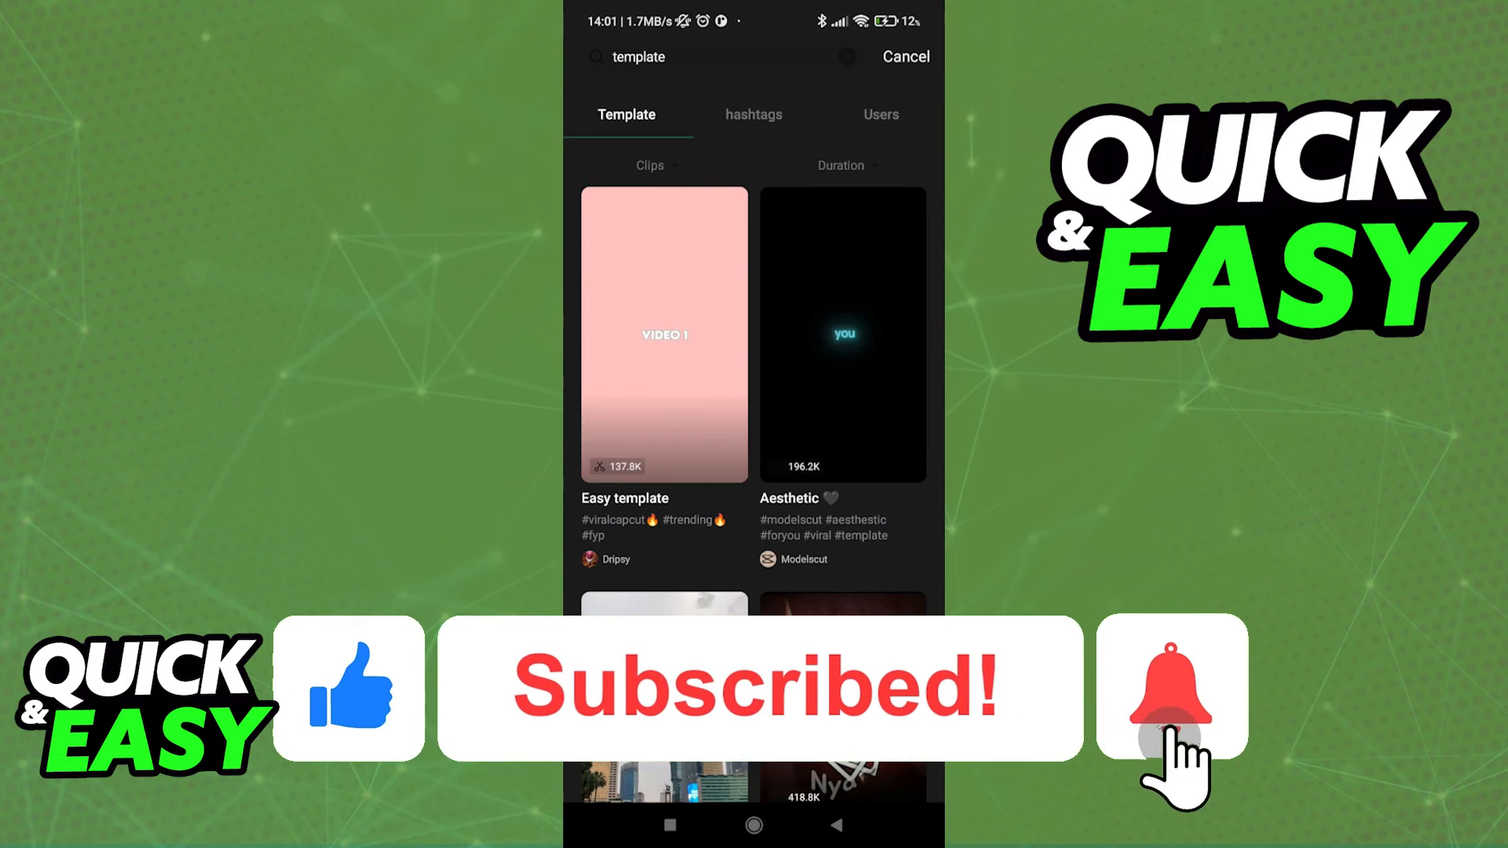
{"action": "left_click", "coordinate": [1170, 699]}
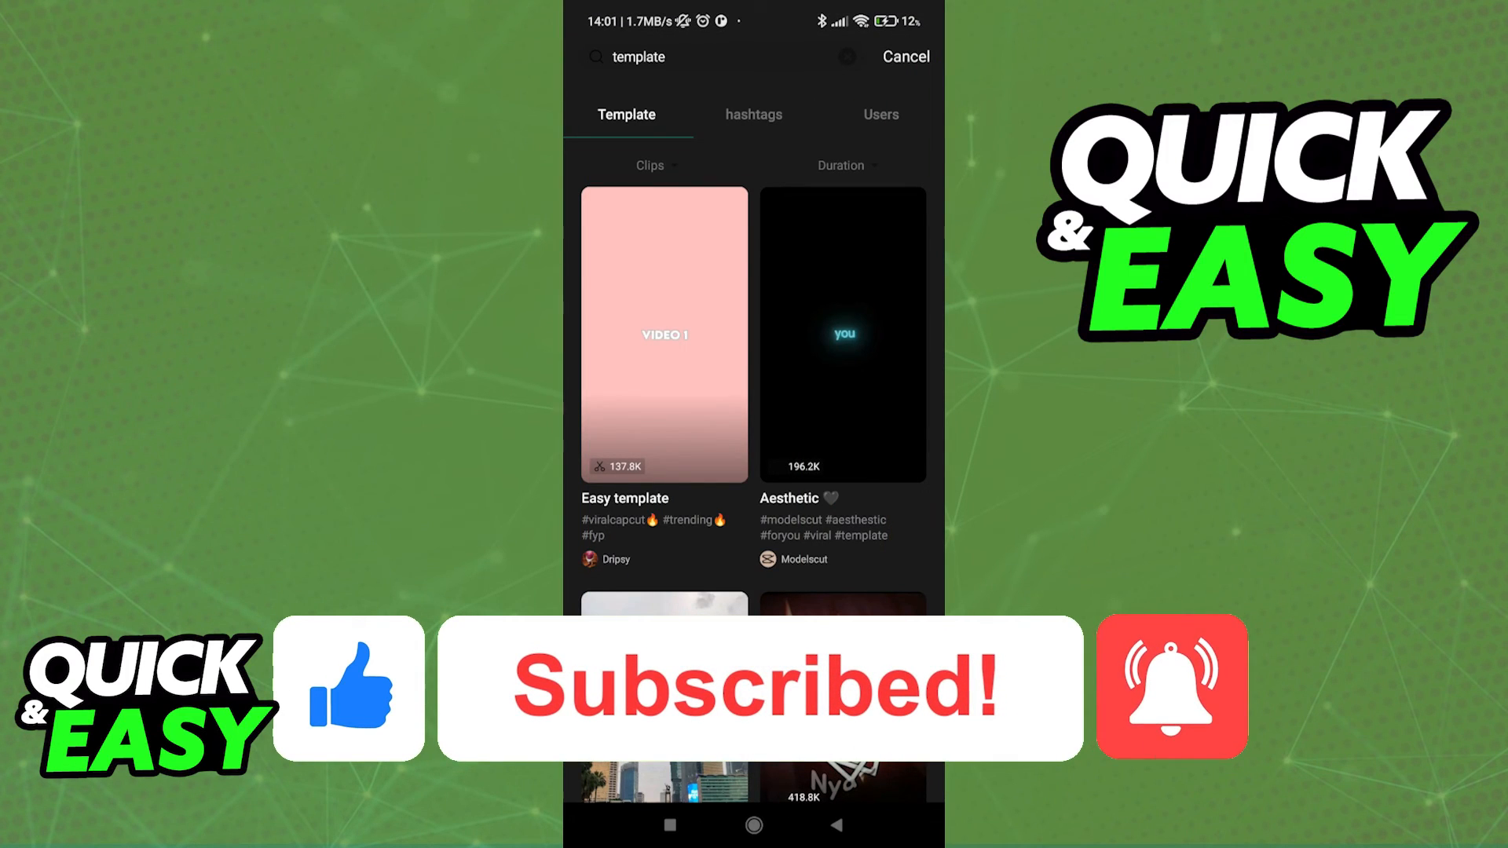